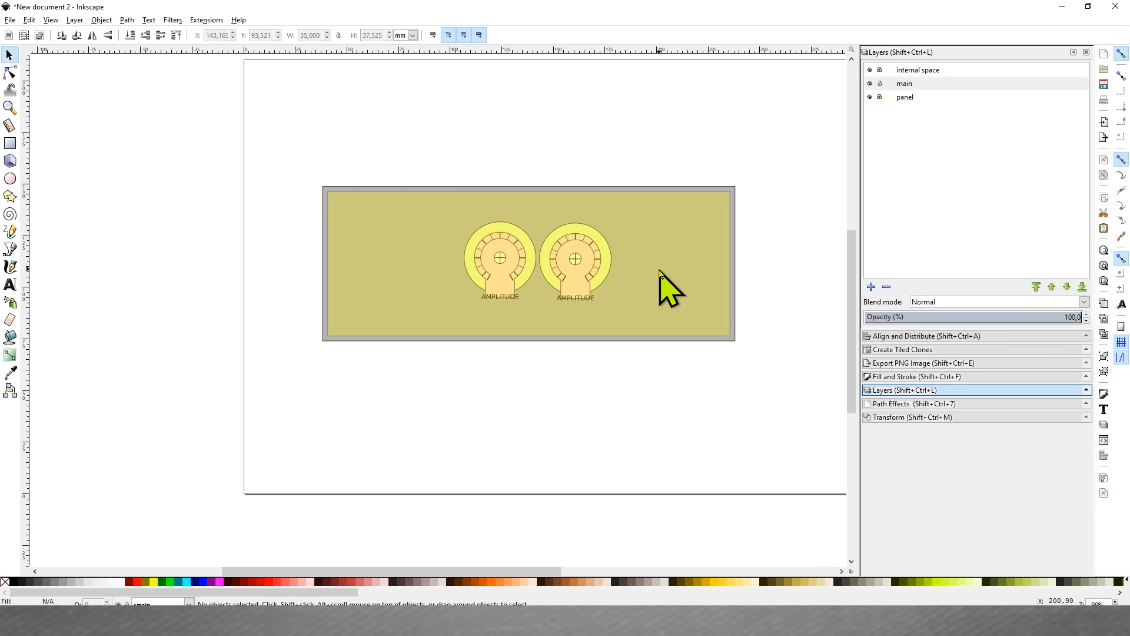
Centre the dial scale and AMPLITUDE label on the knob outline via Align and Distribute
{"action": "left_click", "coordinate": [576, 258]}
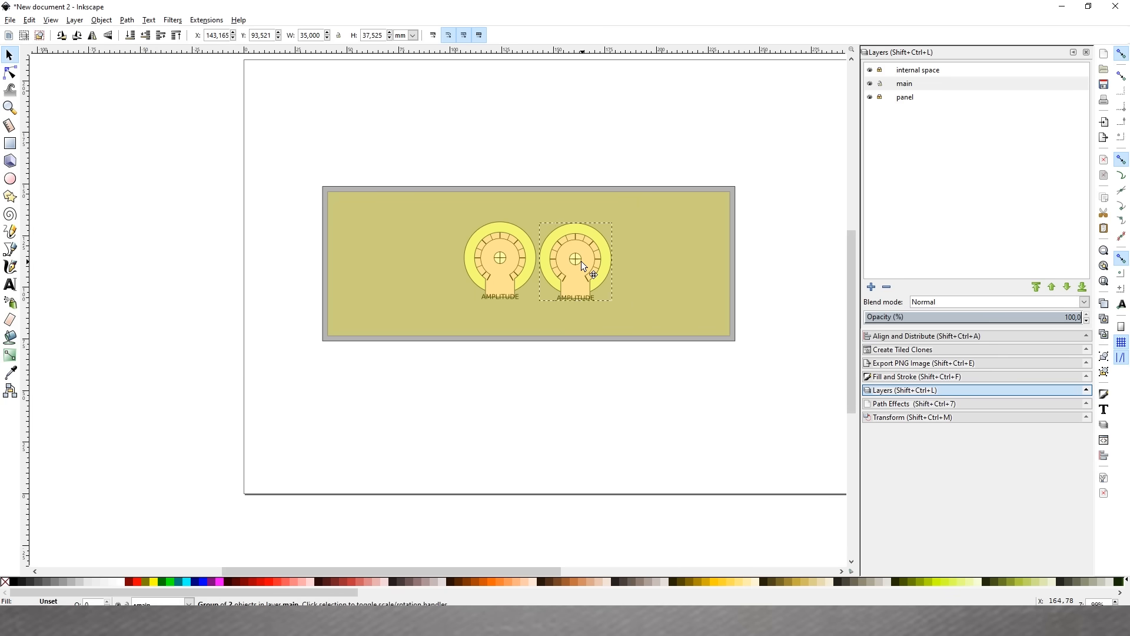
{"action": "left_click", "coordinate": [574, 258]}
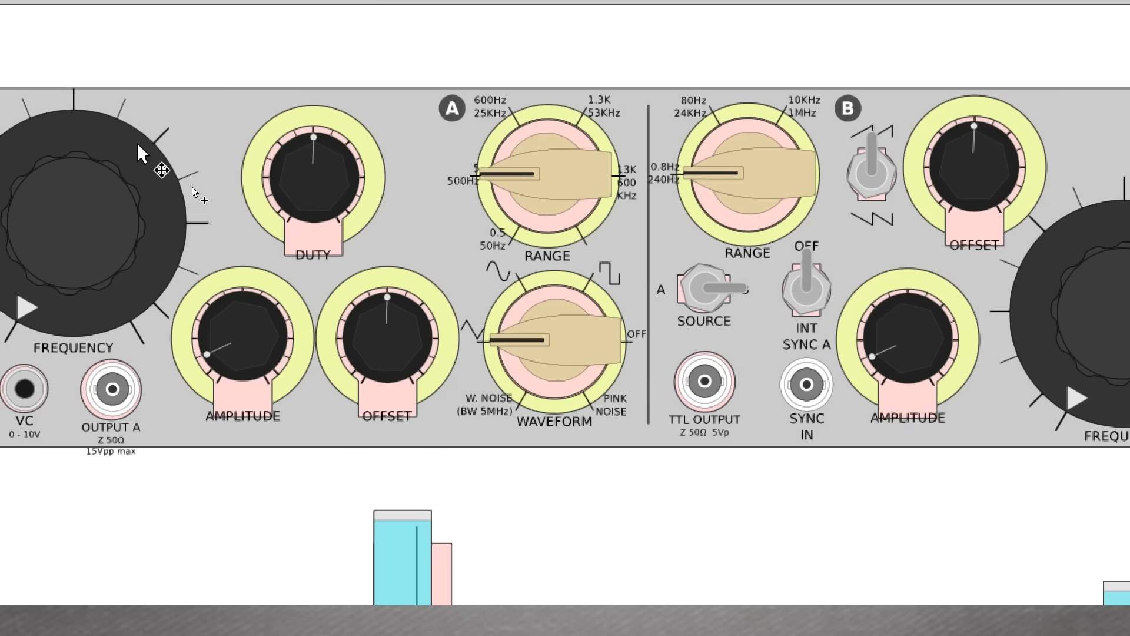
{"action": "mouse_move", "coordinate": [526, 302]}
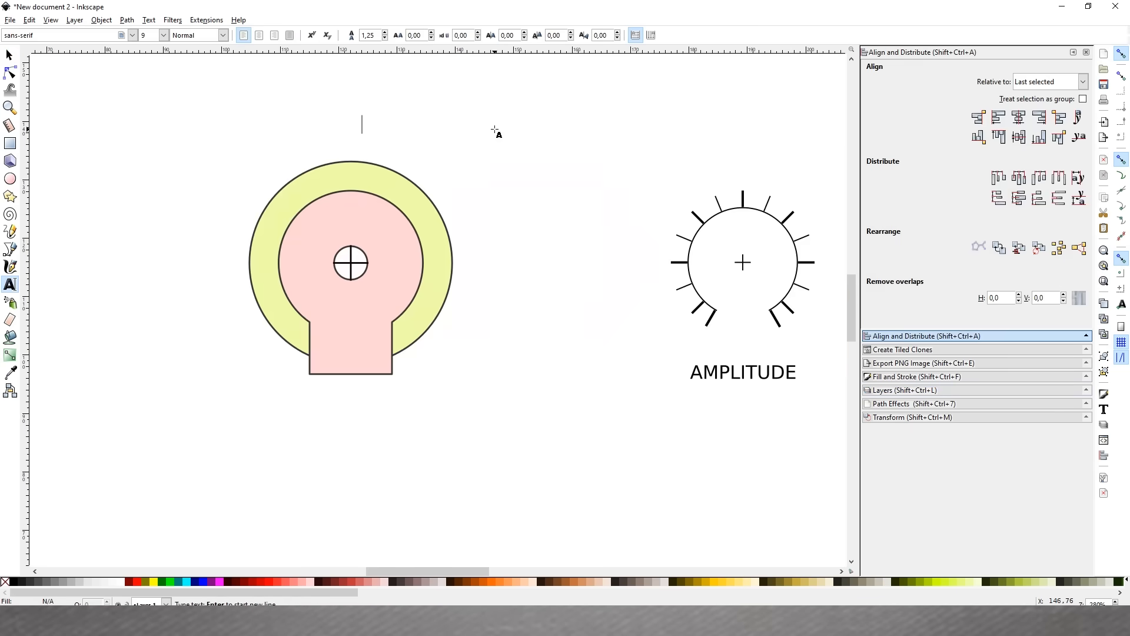
{"action": "type", "text": "center"}
{"action": "type", "text": "spacing"}
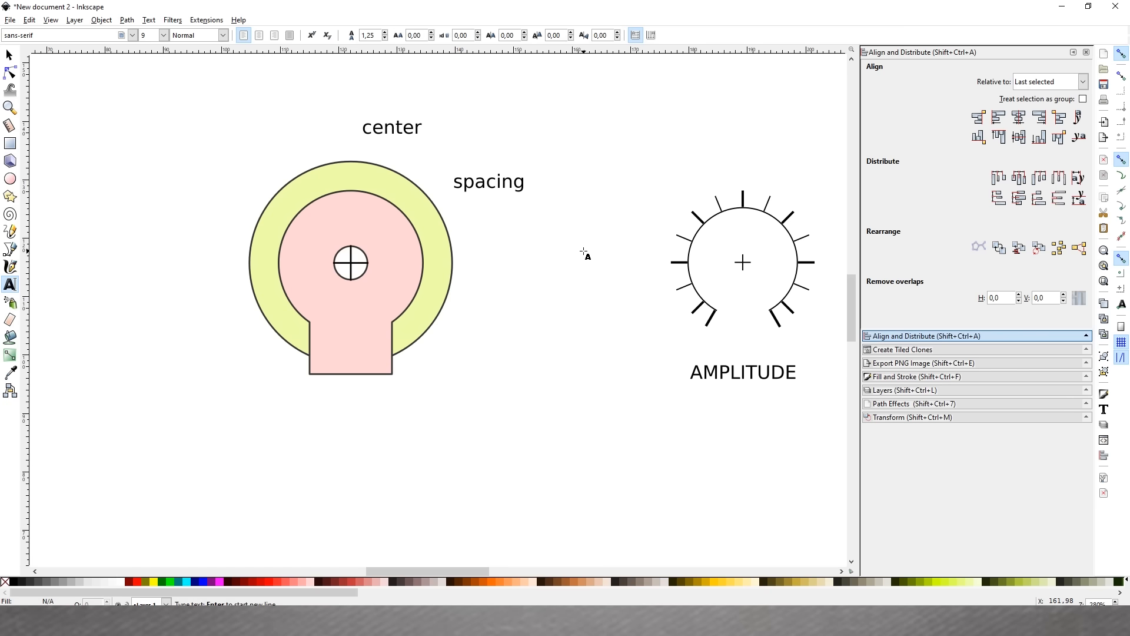
{"action": "type", "text": "dimension"}
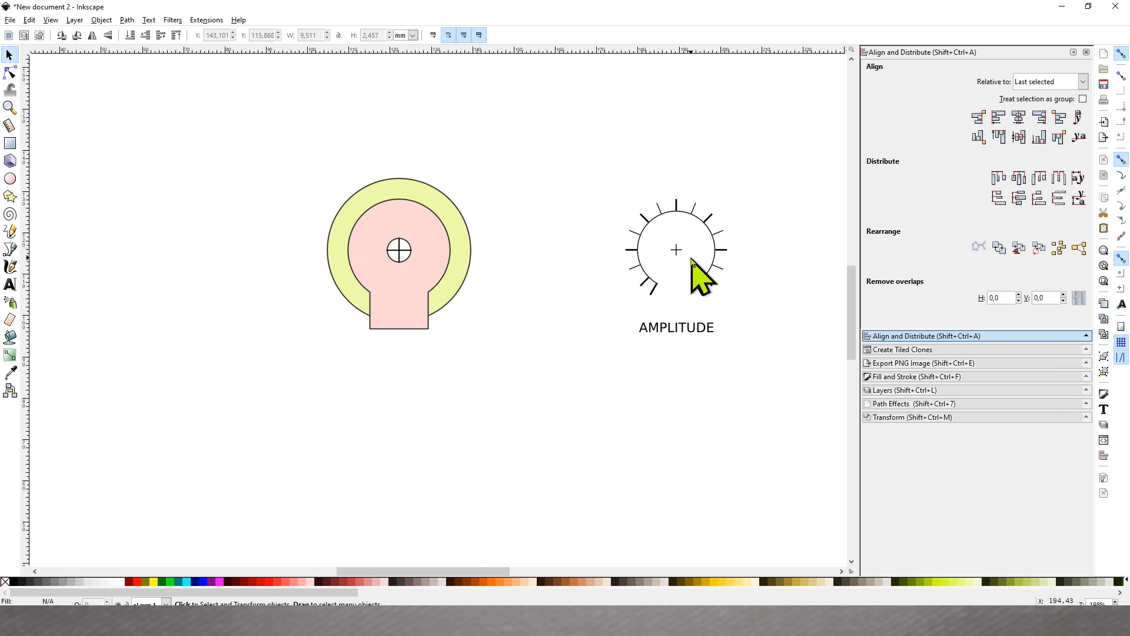
{"action": "left_click", "coordinate": [678, 252]}
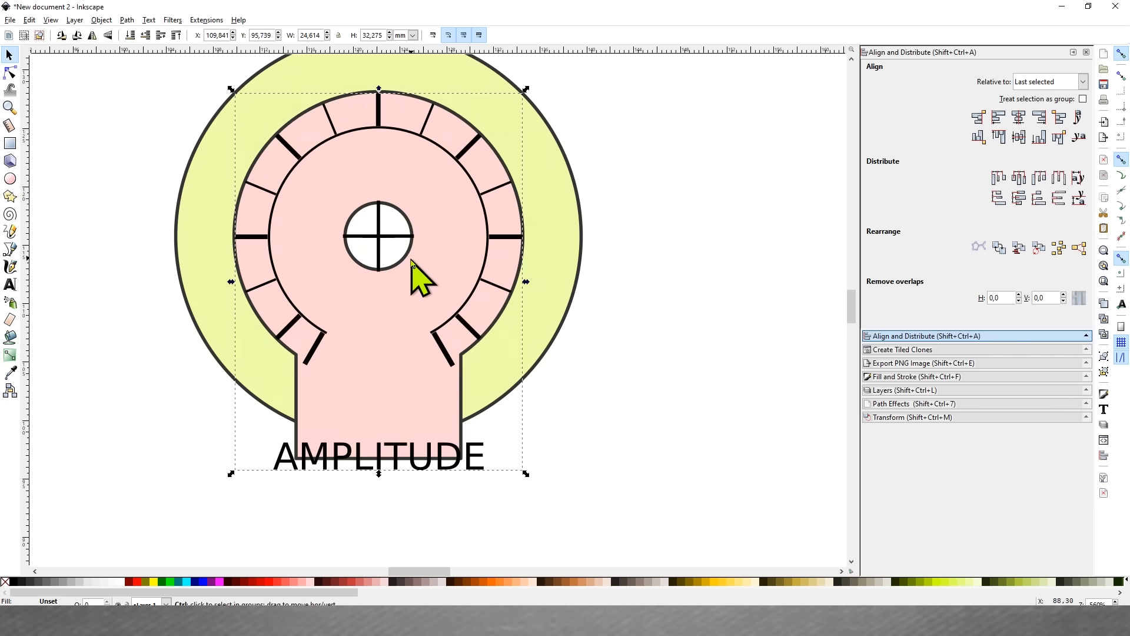
{"action": "left_click", "coordinate": [904, 390]}
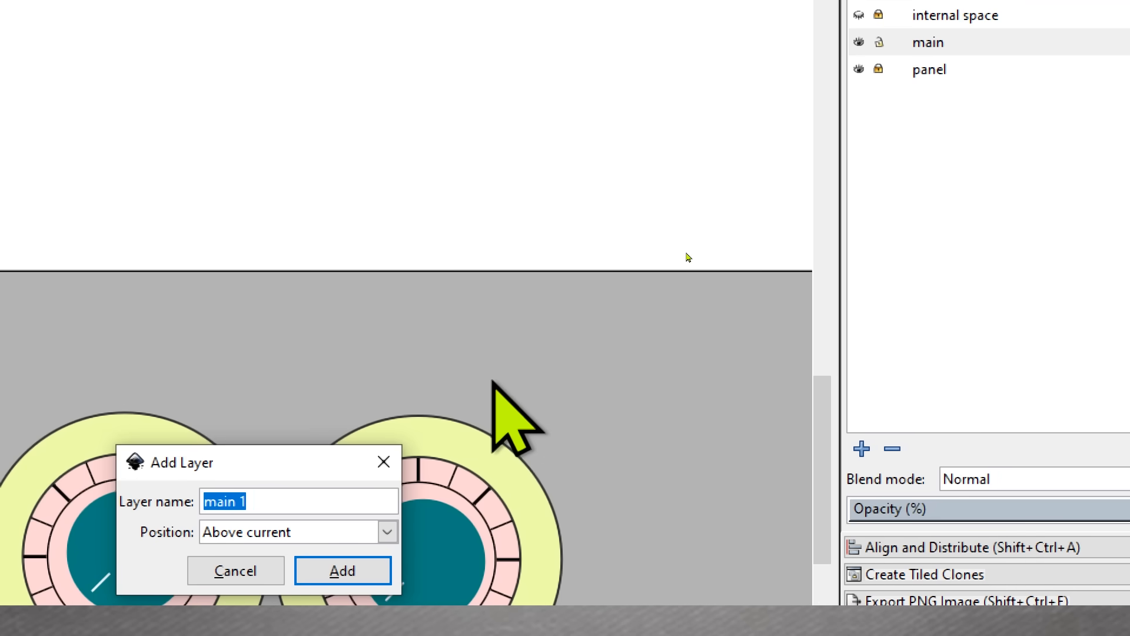
Create the knobs and dimensions layers, keeping main as the current layer
{"action": "left_click", "coordinate": [343, 569]}
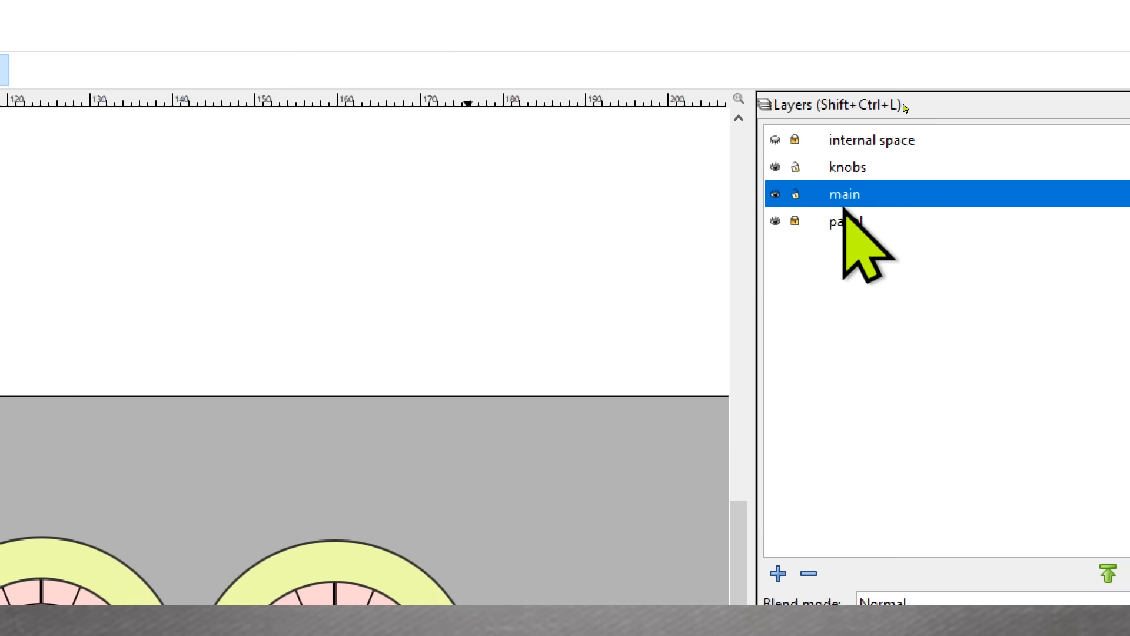
{"action": "left_click", "coordinate": [777, 573]}
{"action": "type", "text": "dime"}
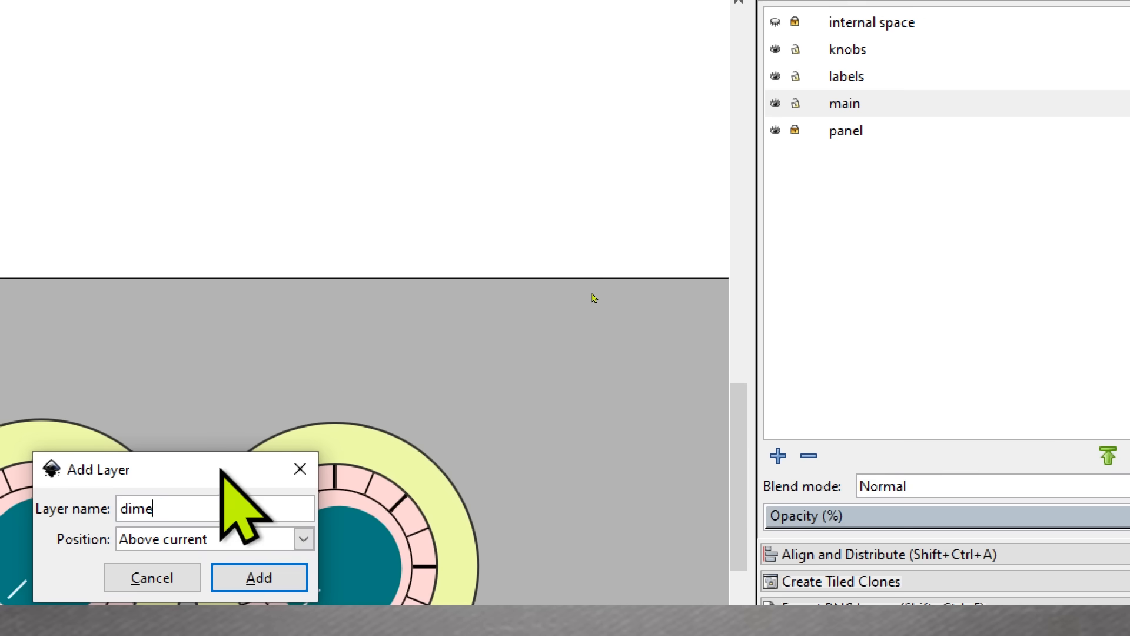
{"action": "left_click", "coordinate": [258, 576]}
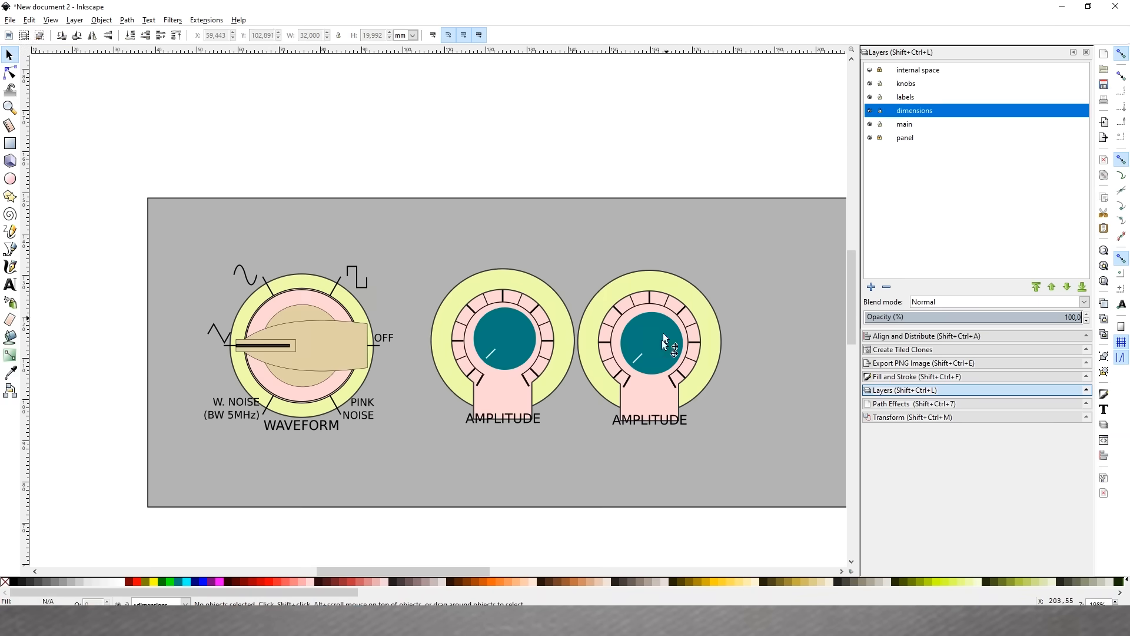
Duplicate the knob groups and move the copies onto the dimensions layer
{"action": "right_click", "coordinate": [663, 341]}
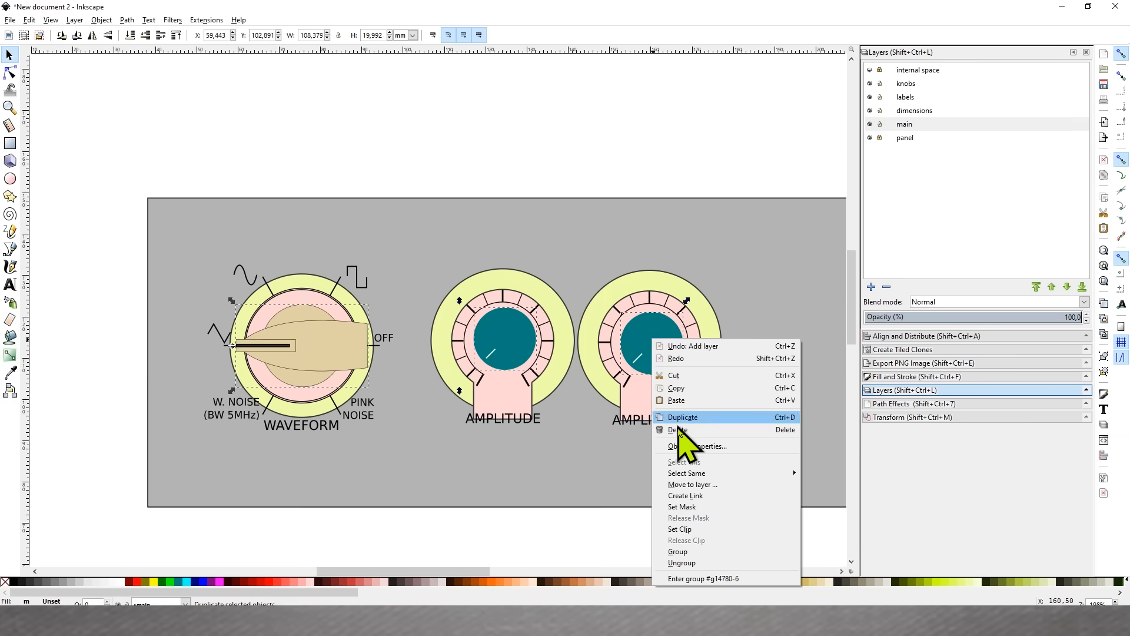
{"action": "left_click", "coordinate": [692, 483]}
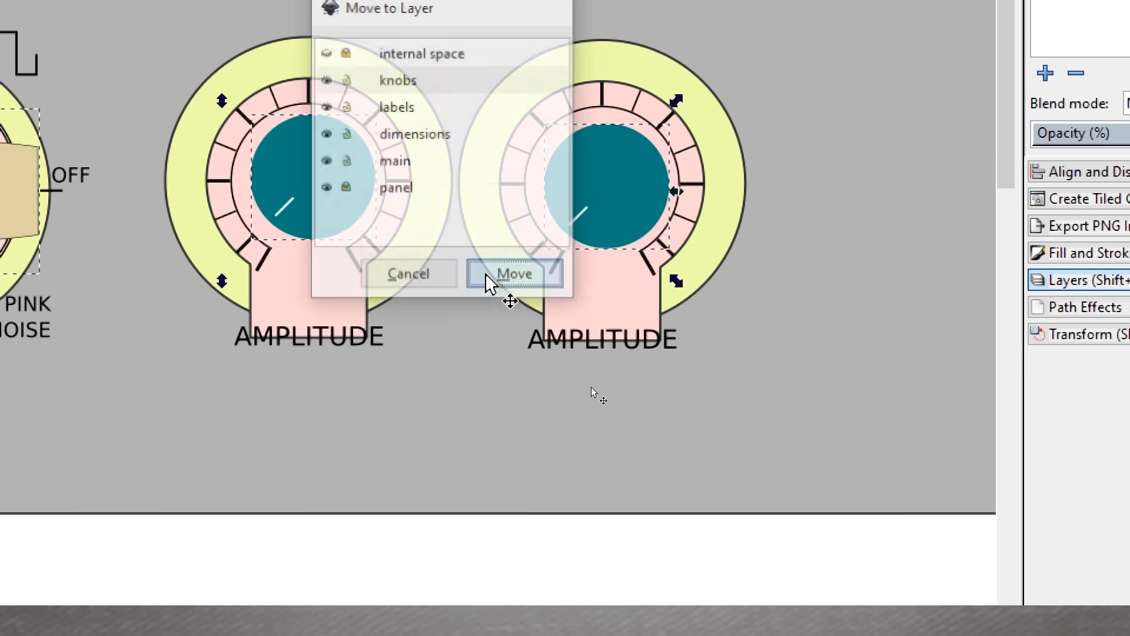
{"action": "left_click", "coordinate": [513, 273]}
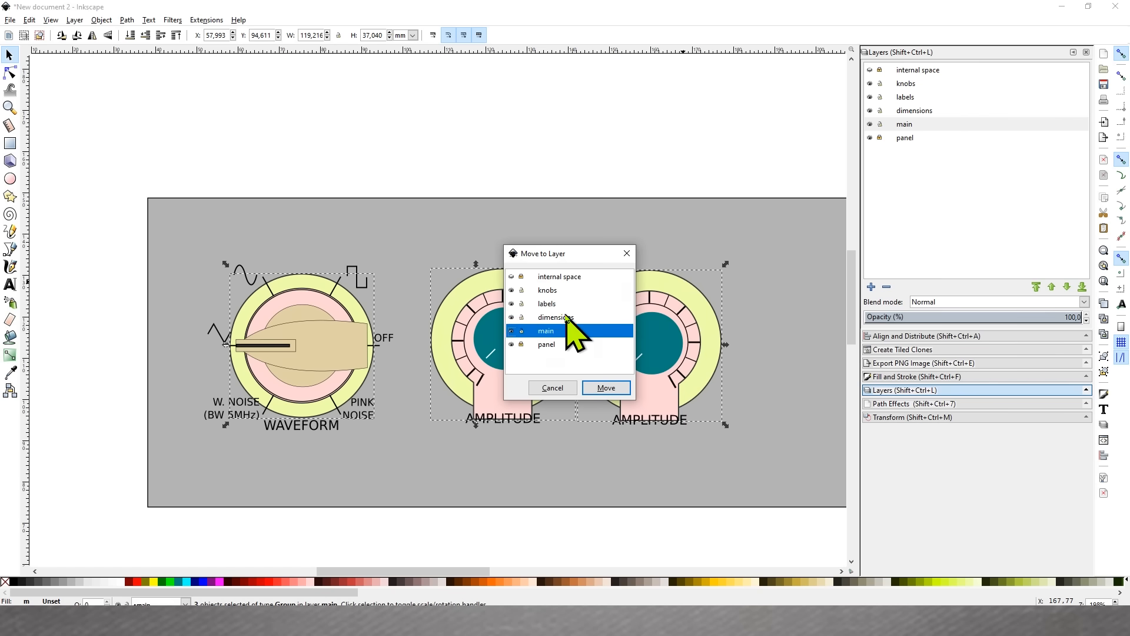
{"action": "left_click", "coordinate": [606, 388]}
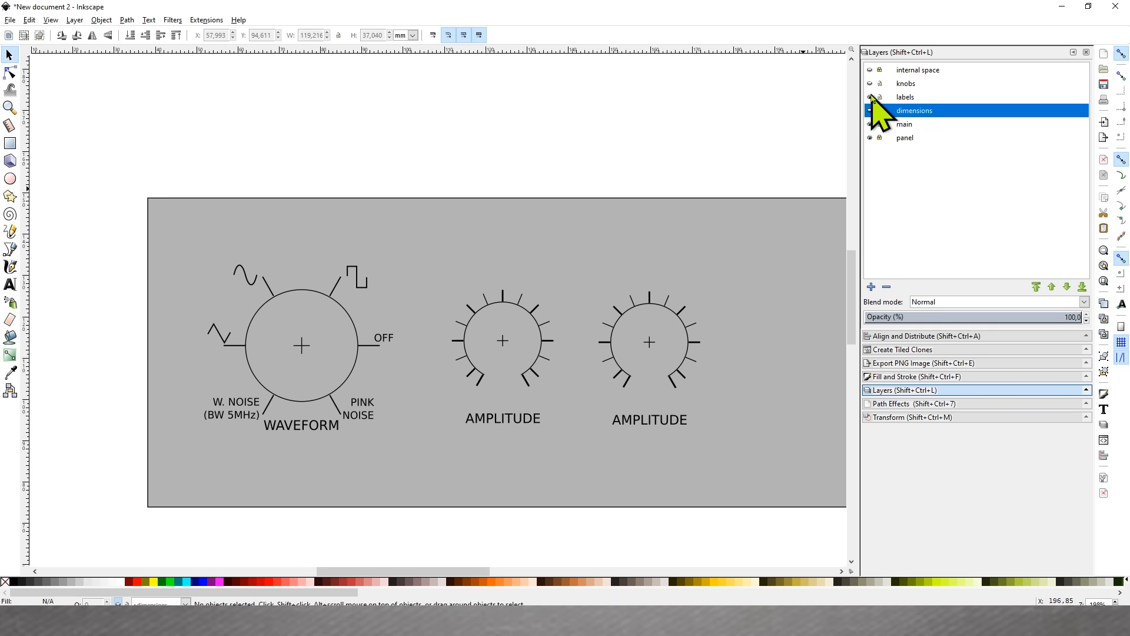
{"action": "left_click", "coordinate": [870, 110]}
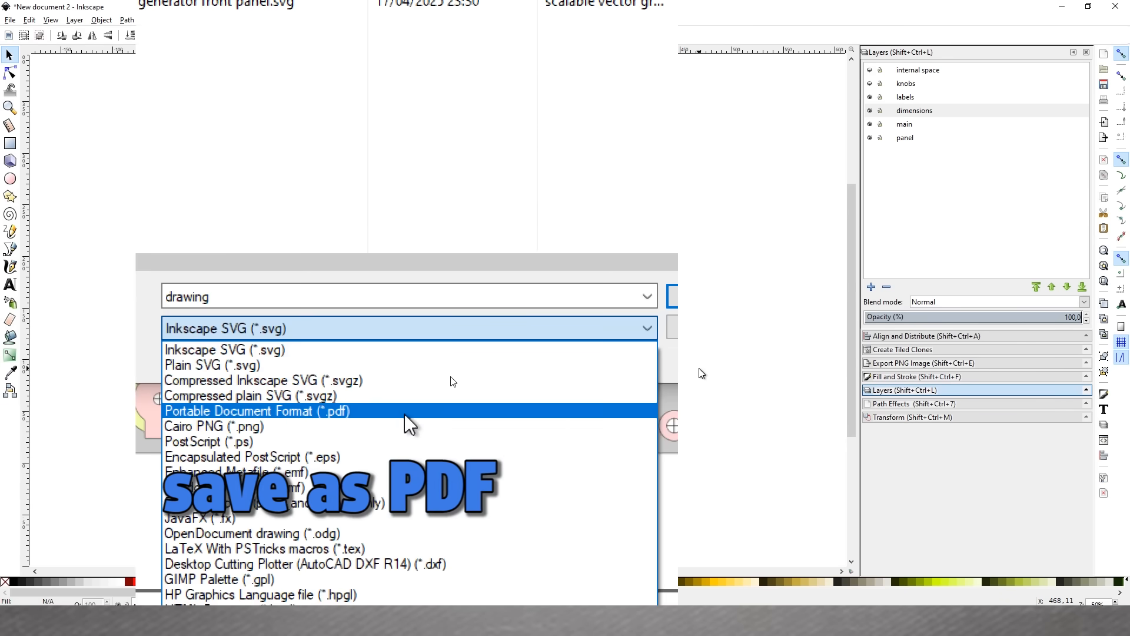
Save the panel as Portable Document Format (*.pdf) and confirm the PDF options
{"action": "left_click", "coordinate": [256, 410]}
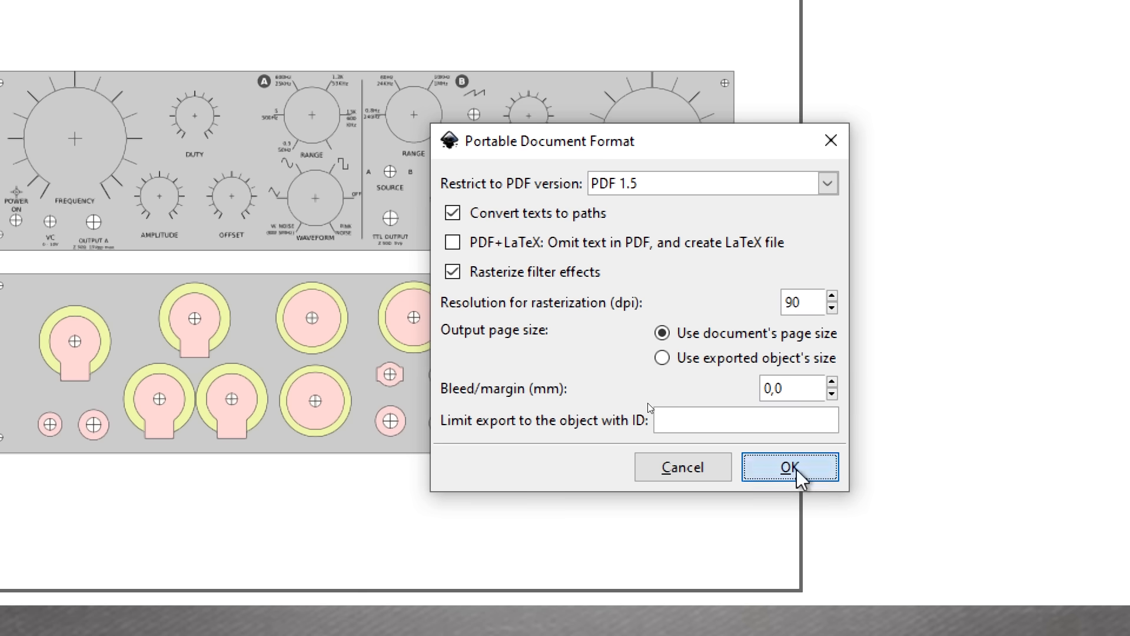
{"action": "left_click", "coordinate": [788, 467]}
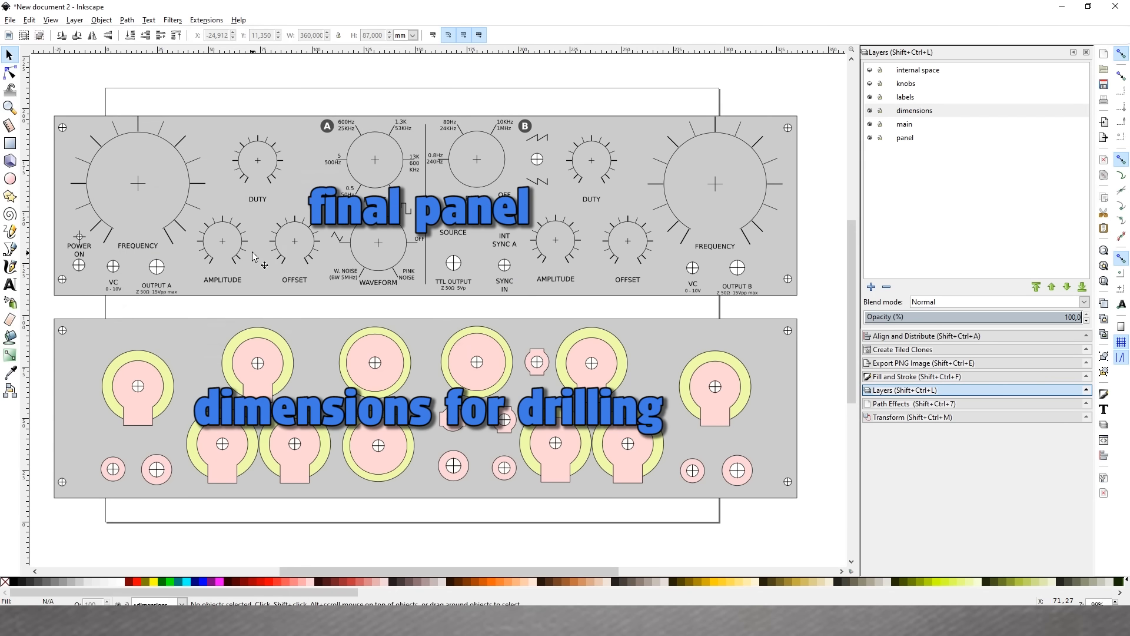